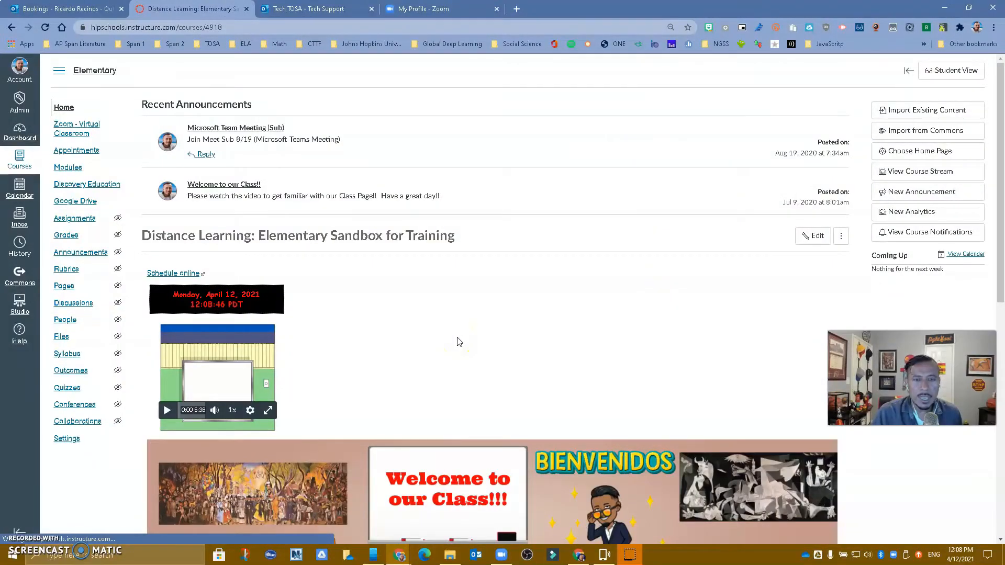
# Return from the Bookings settings to the Canvas course and go to its Appointments page.
pyautogui.click(64, 9)
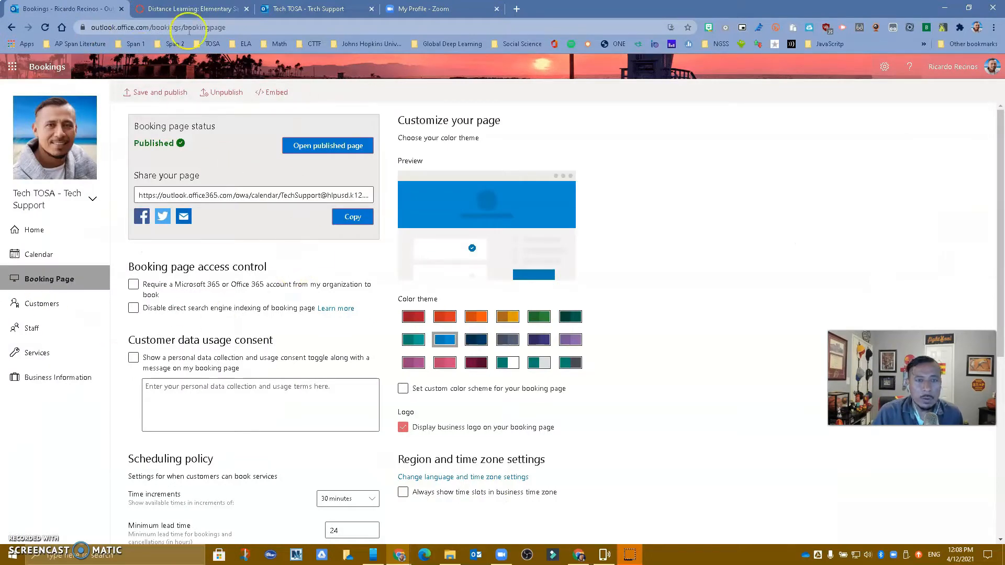
pyautogui.click(190, 8)
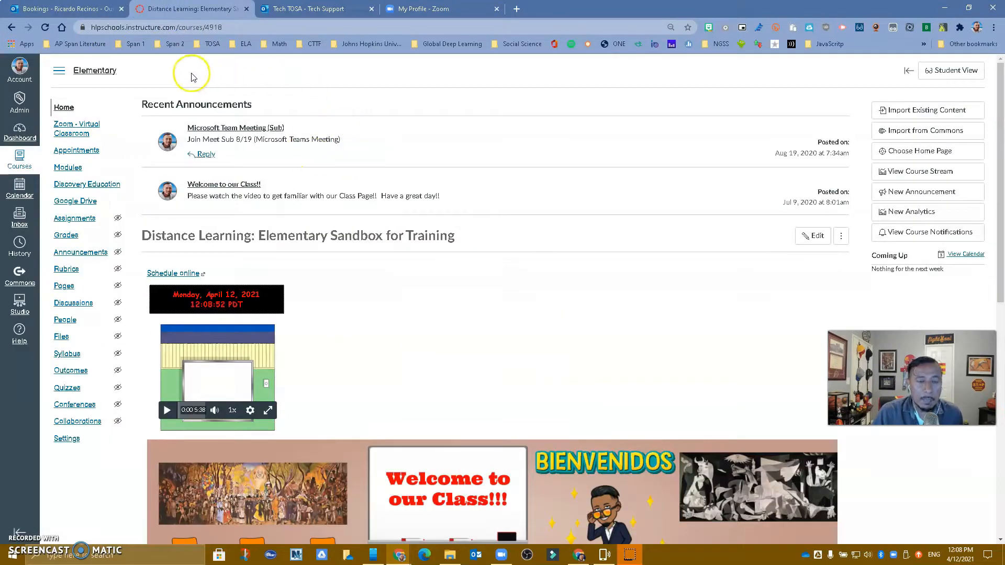
pyautogui.moveTo(87, 184)
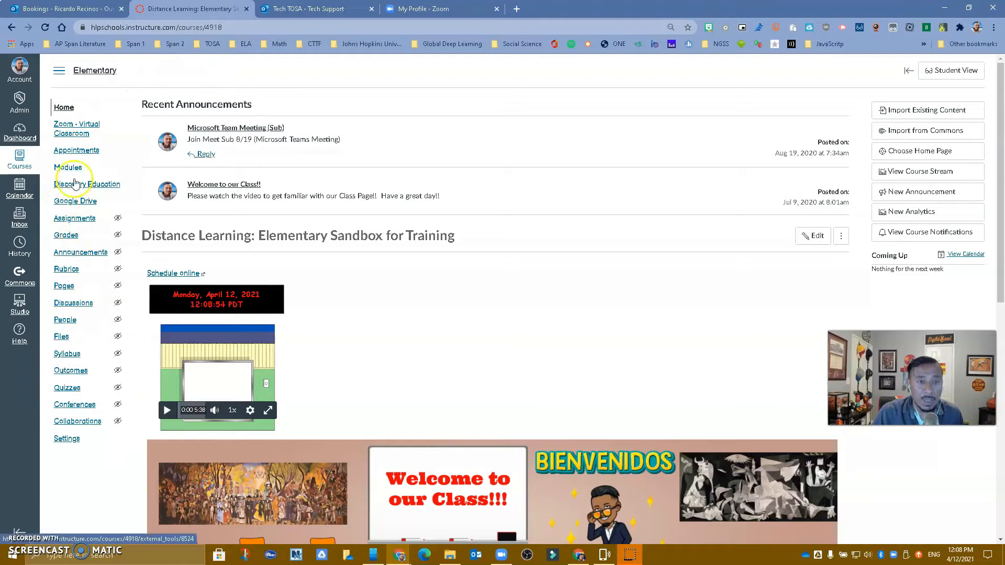
pyautogui.click(76, 150)
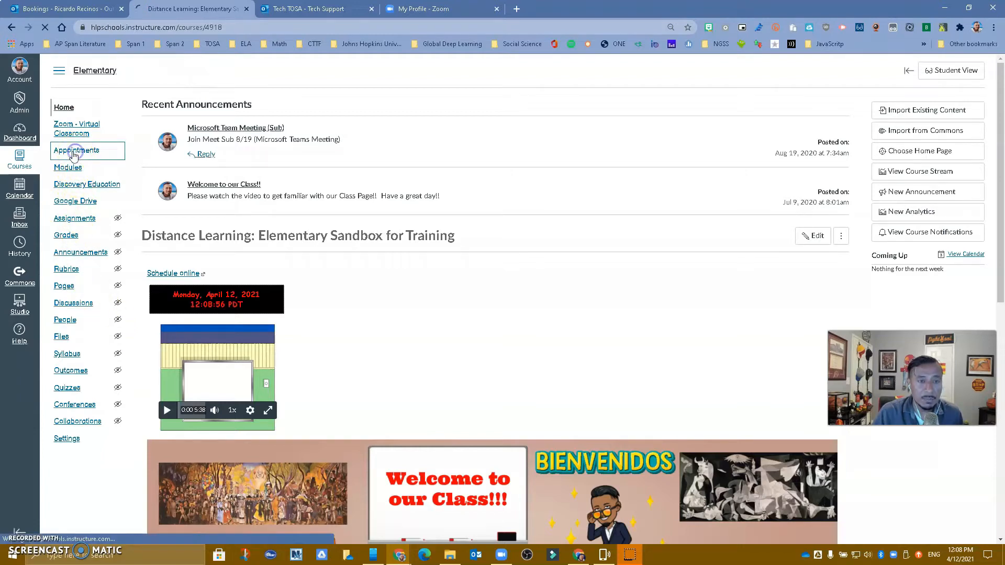
pyautogui.click(77, 150)
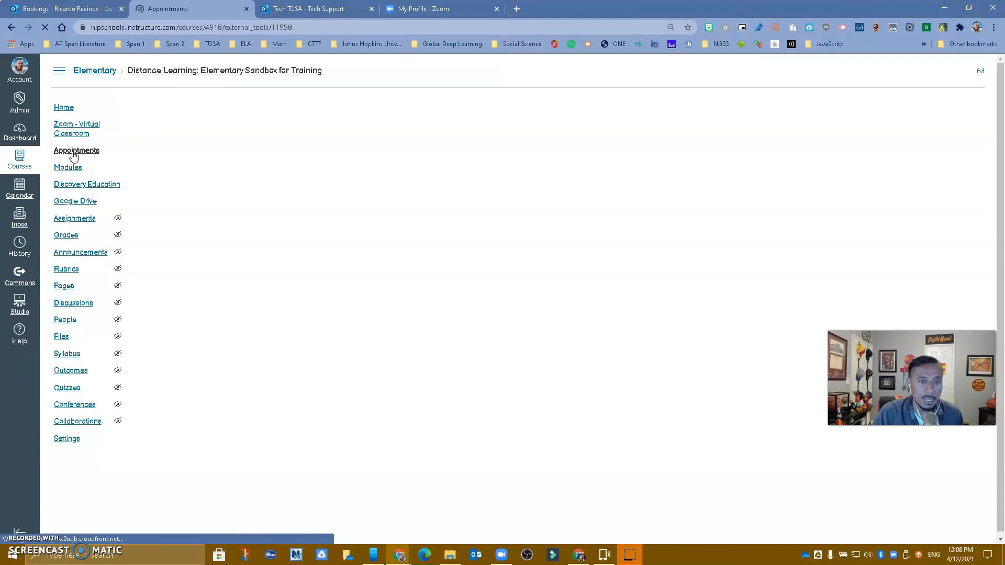
# Pick the Tech TOSA Support service in the embedded booking page, then switch to the Bookings settings.
pyautogui.click(76, 150)
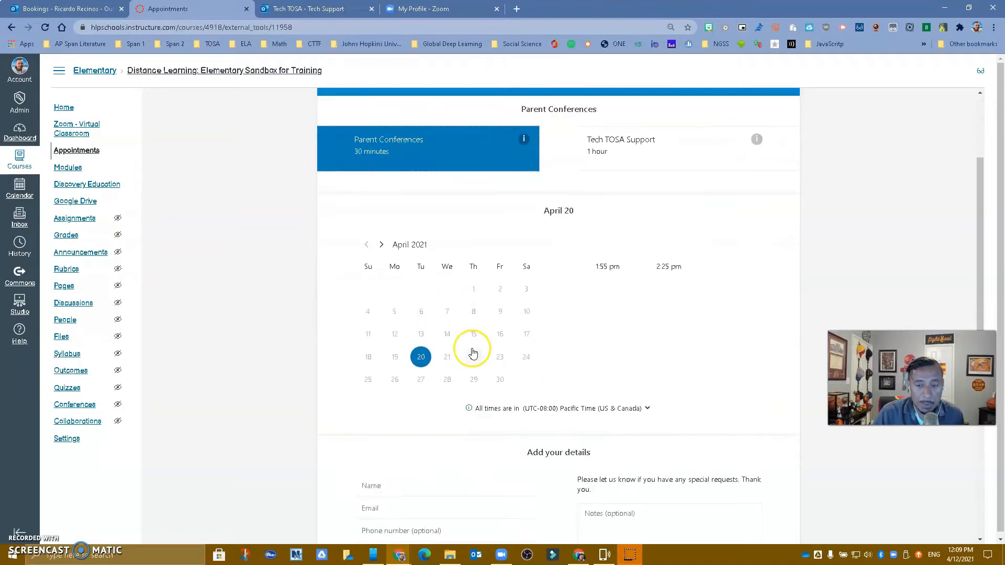
pyautogui.scroll(3)
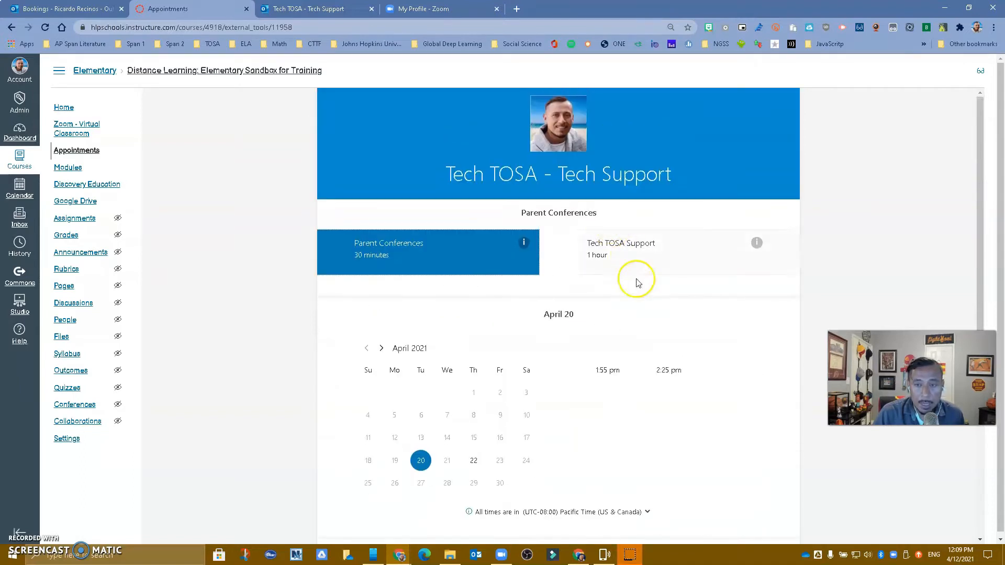
pyautogui.click(640, 250)
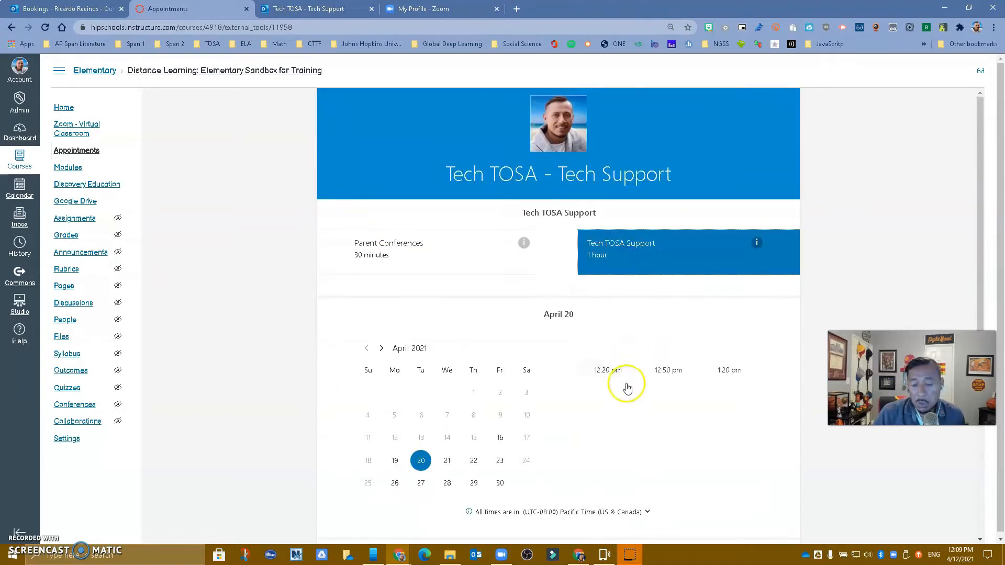
pyautogui.moveTo(259, 384)
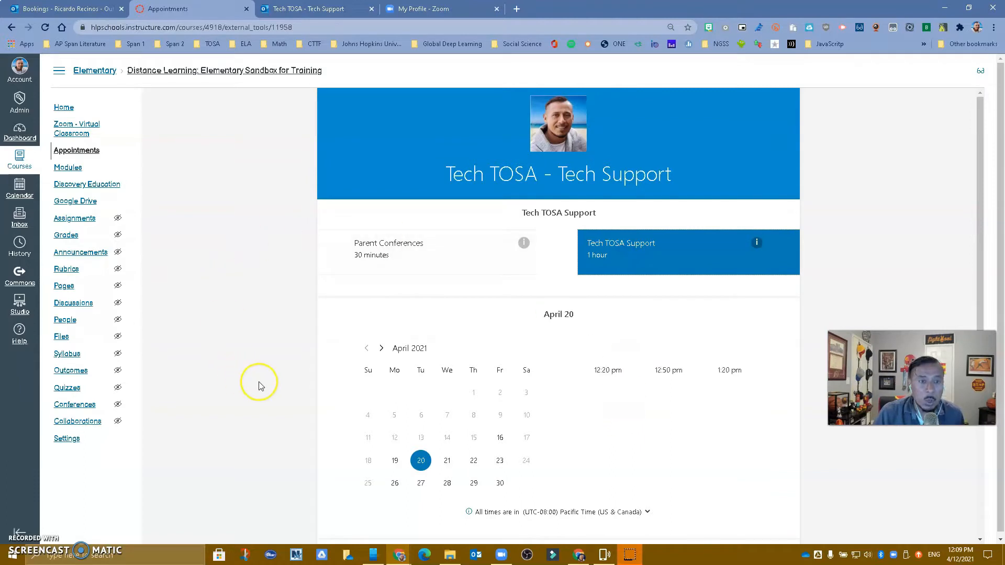
pyautogui.moveTo(261, 386)
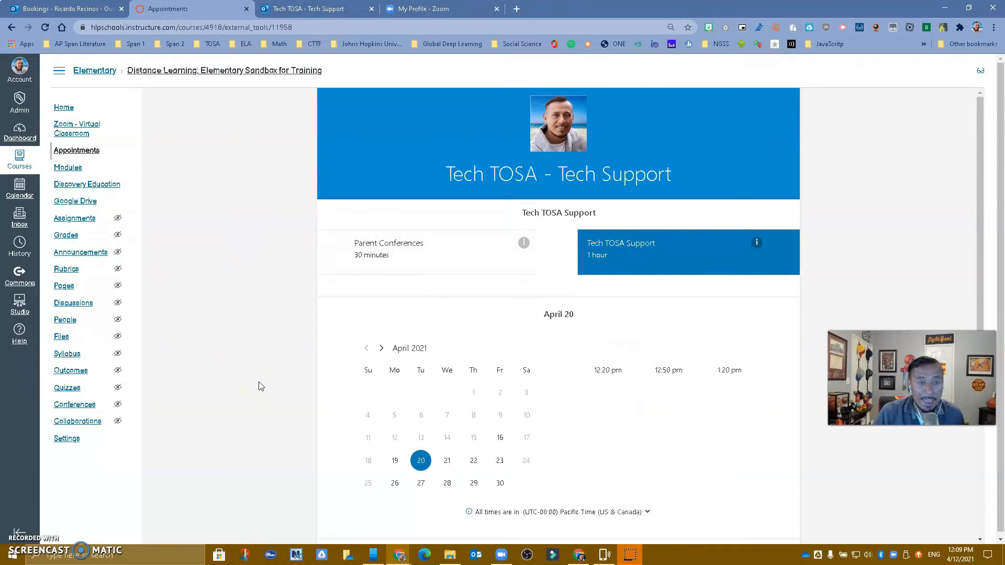
pyautogui.click(61, 8)
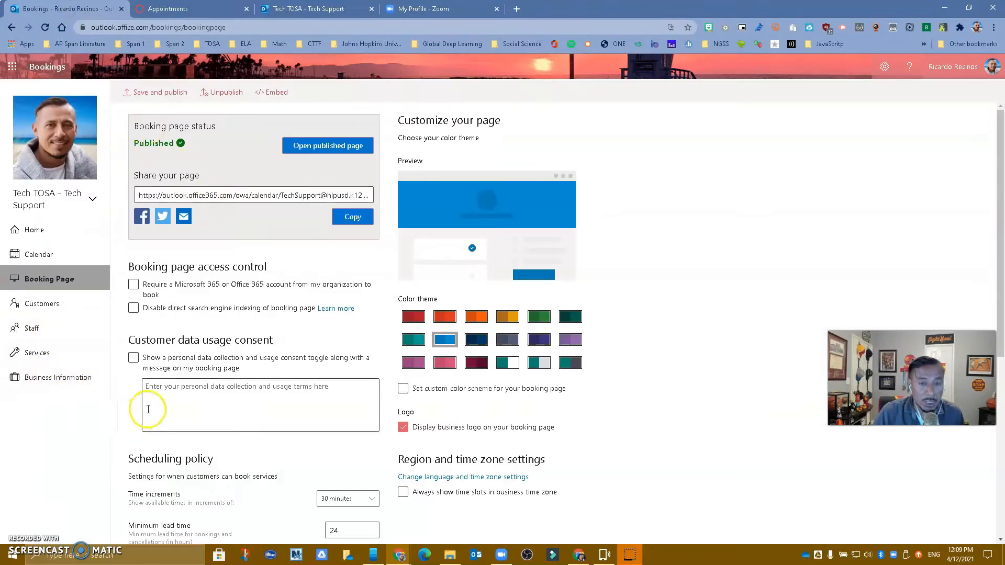
pyautogui.moveTo(220, 256)
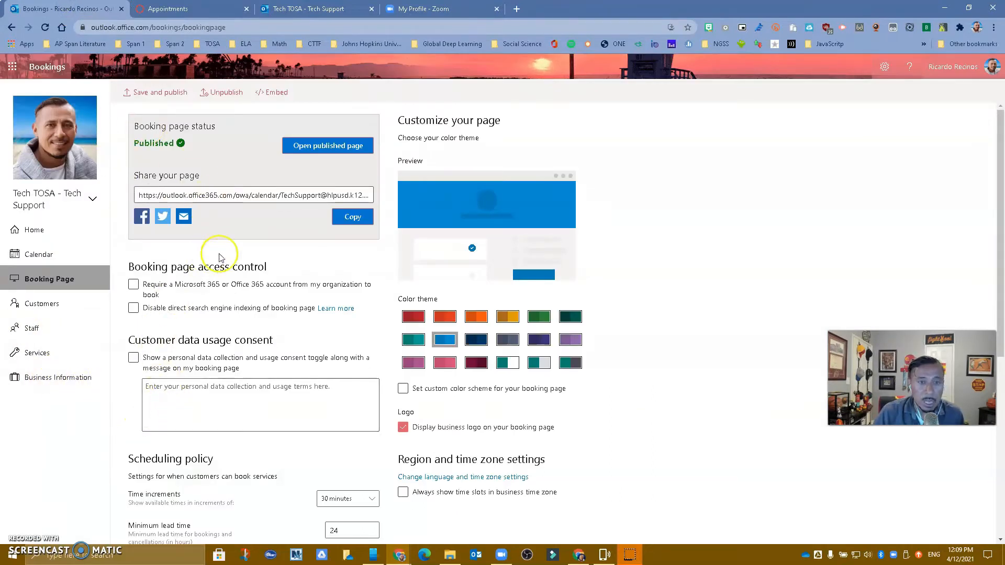
# Copy the published booking page's share link and switch back to the Canvas Appointments page.
pyautogui.click(351, 217)
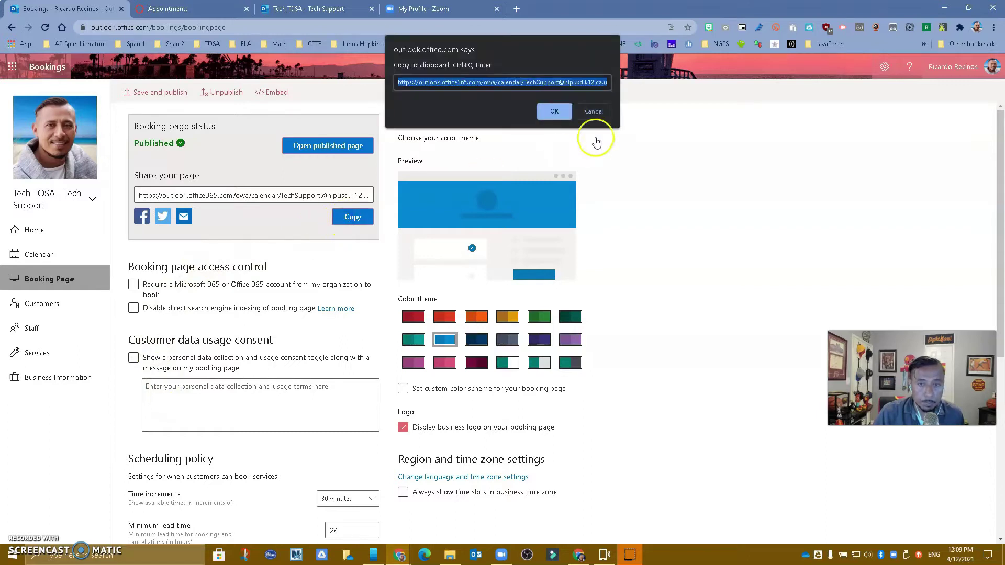
pyautogui.click(553, 111)
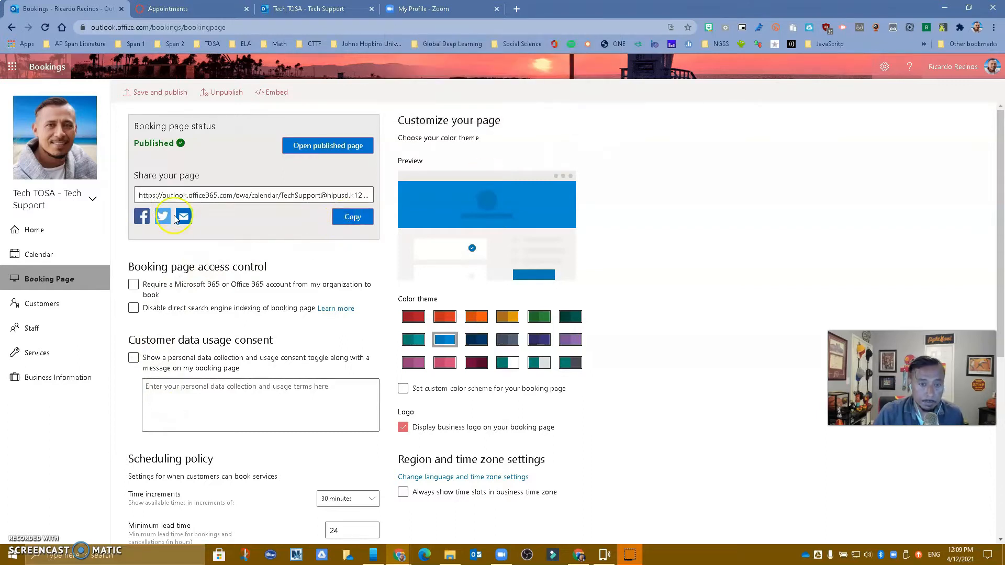
pyautogui.click(187, 9)
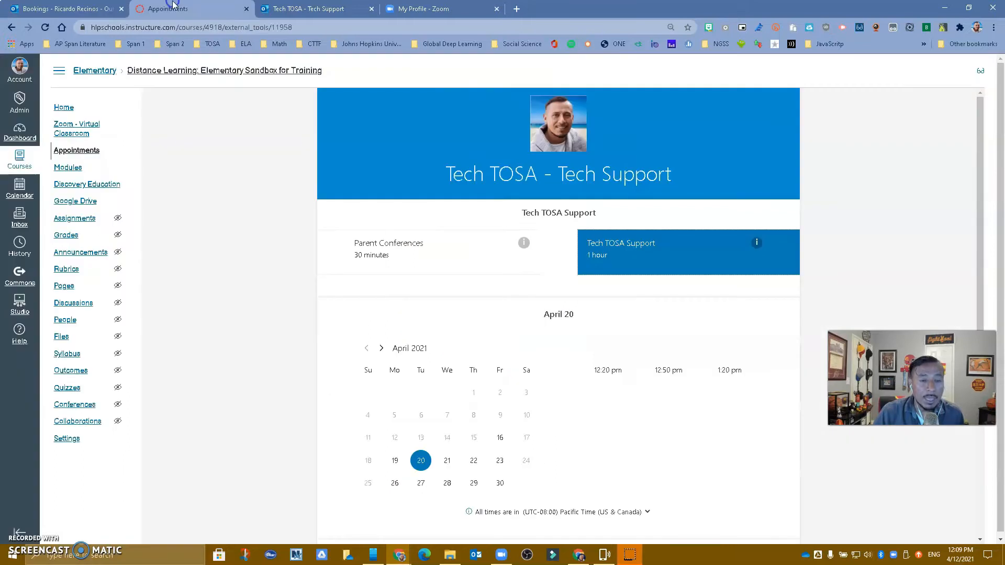
pyautogui.moveTo(74, 201)
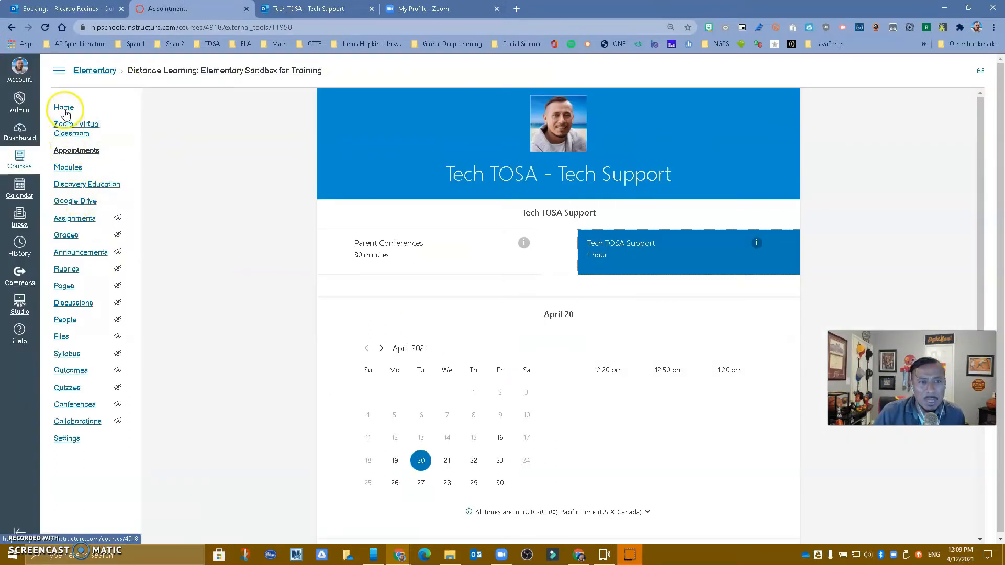
# Go to the course home page and start editing its front page content.
pyautogui.click(64, 108)
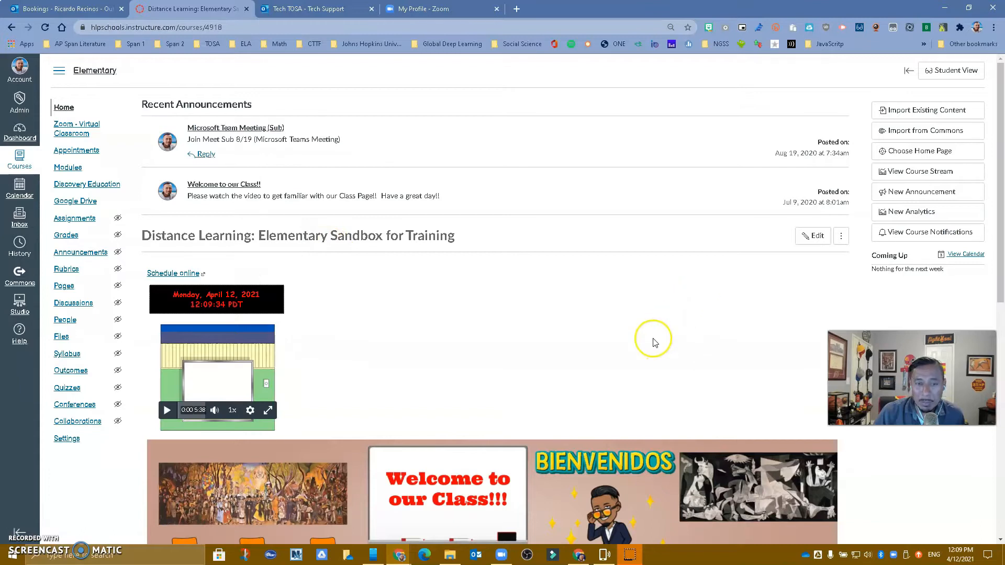
pyautogui.moveTo(797, 182)
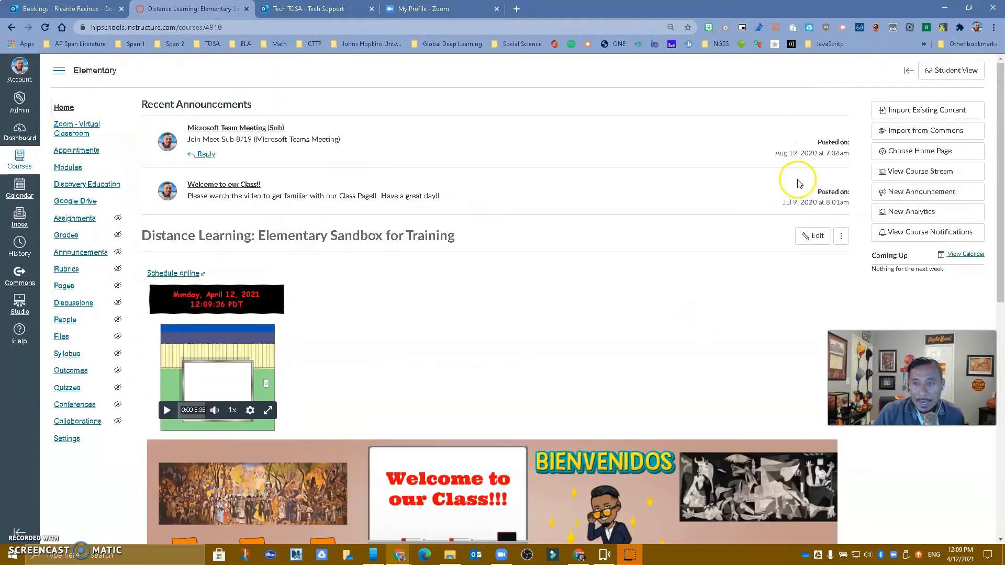
pyautogui.click(812, 235)
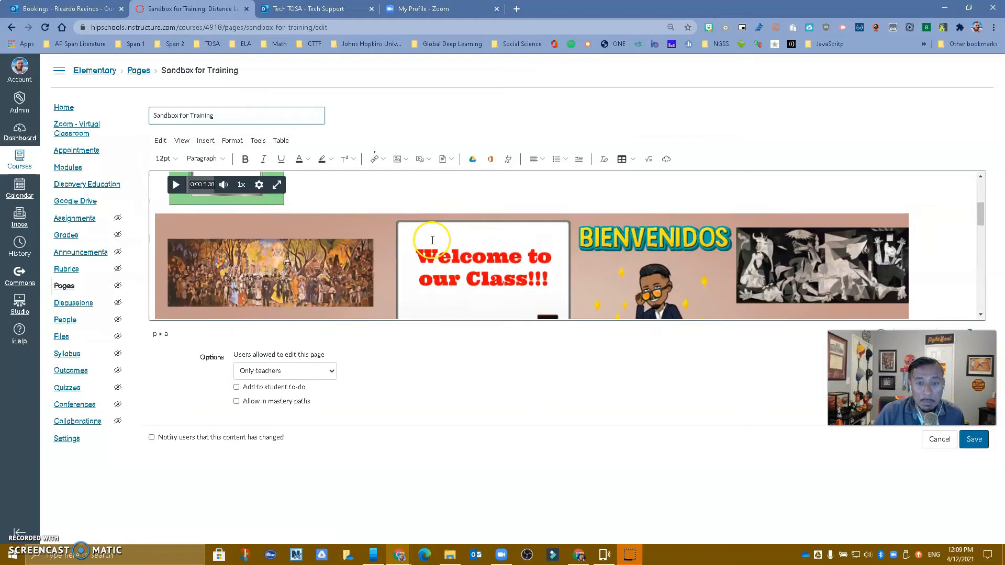
pyautogui.click(482, 269)
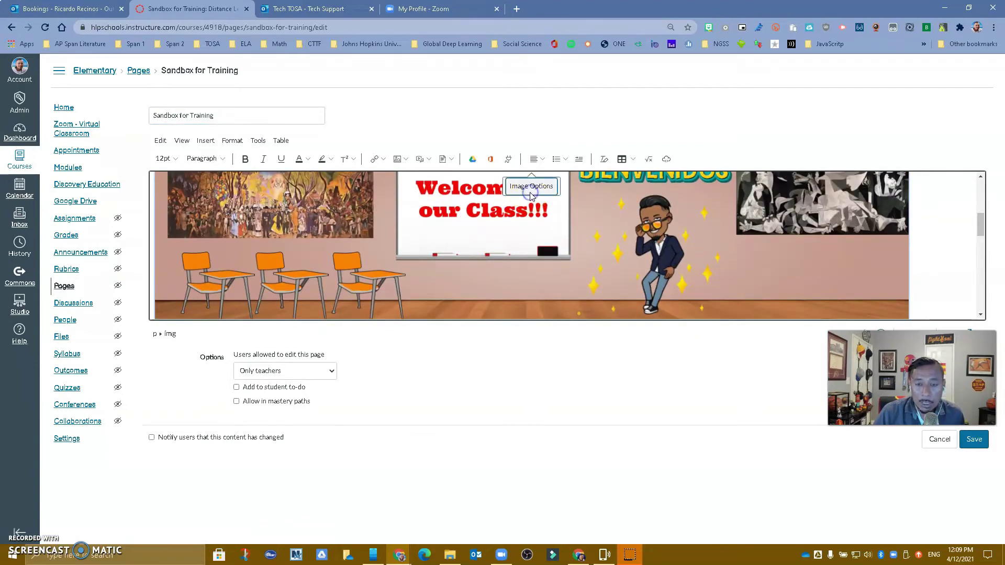
pyautogui.click(531, 186)
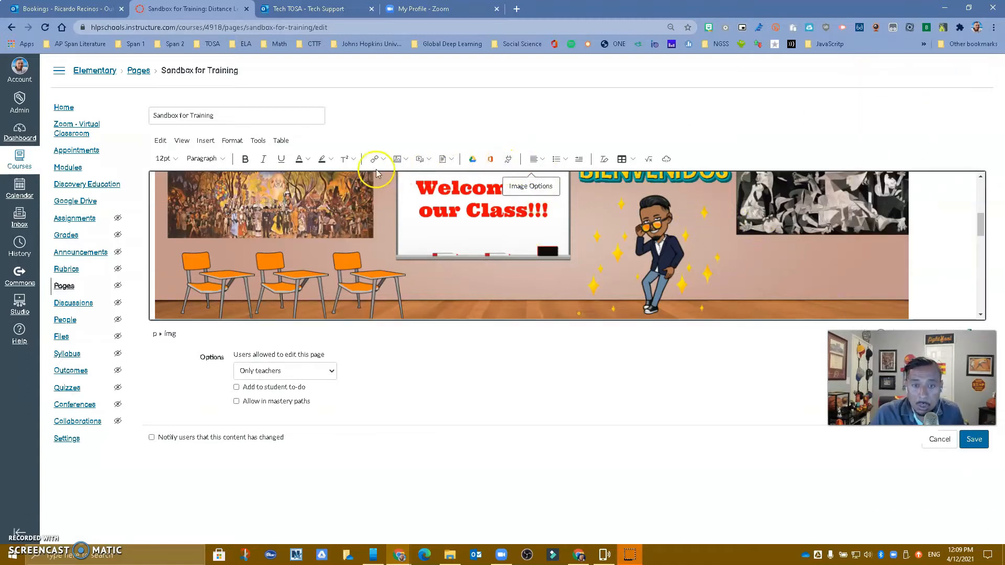
pyautogui.click(374, 158)
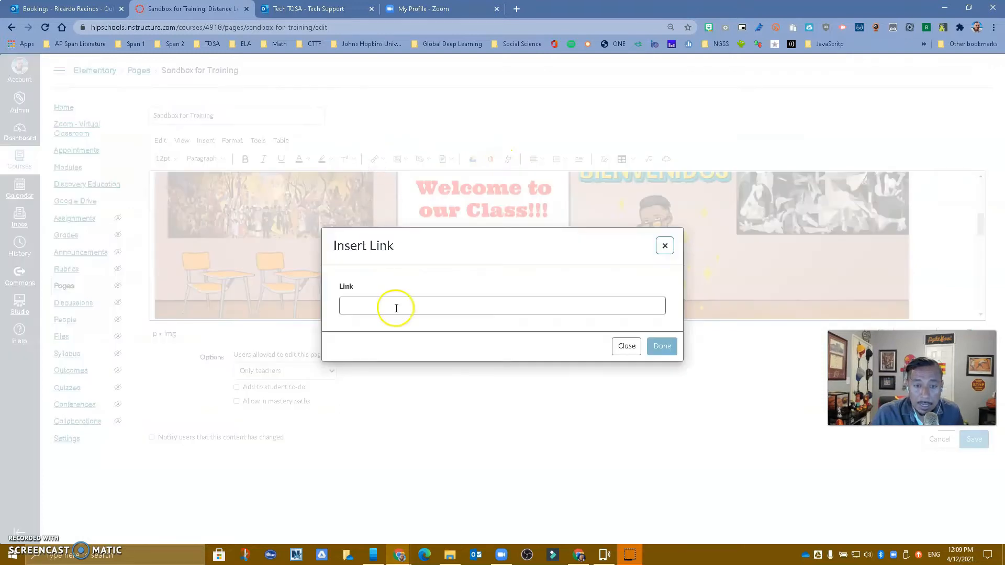
pyautogui.write('www.bitly/hlpyoutube')
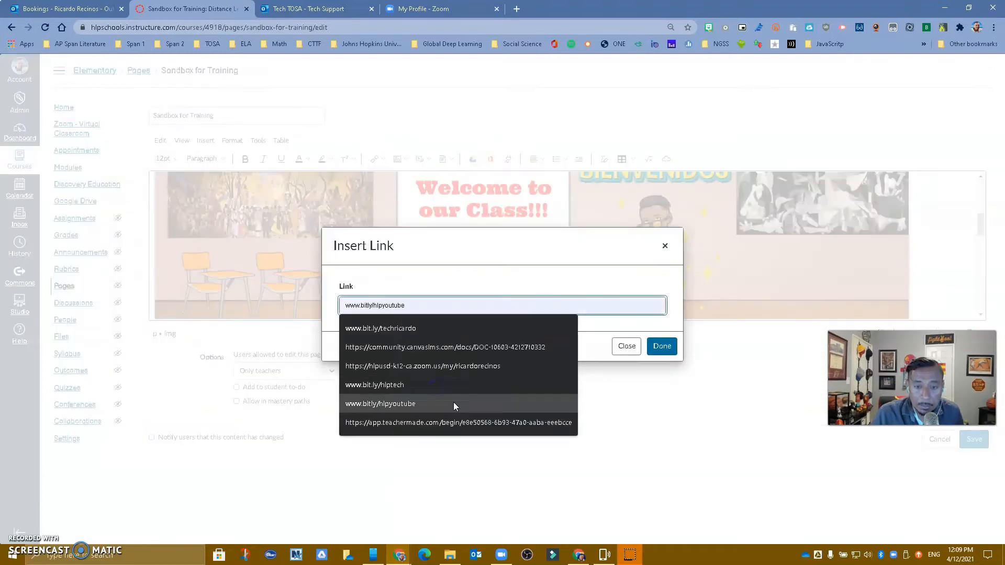
pyautogui.click(660, 346)
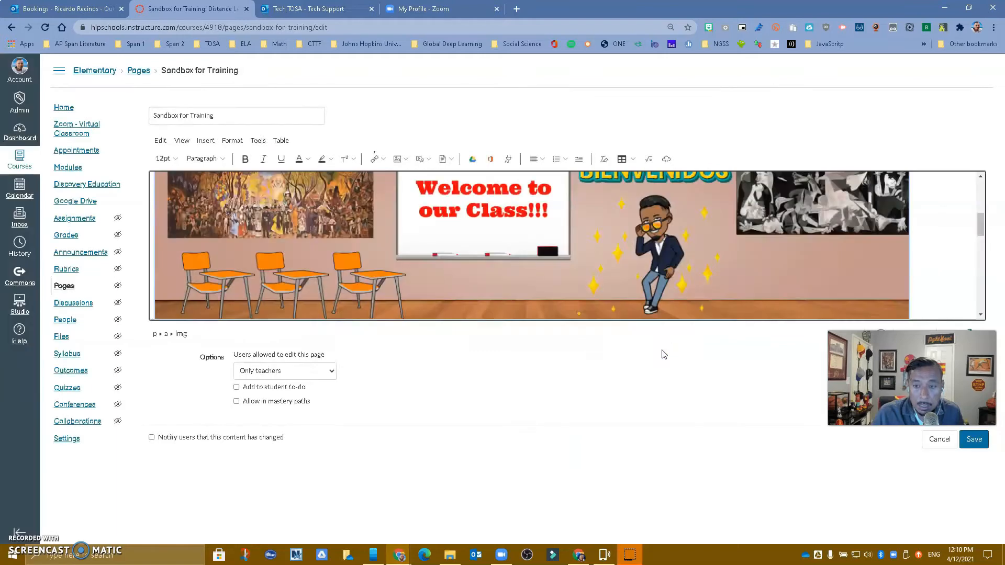
pyautogui.click(973, 439)
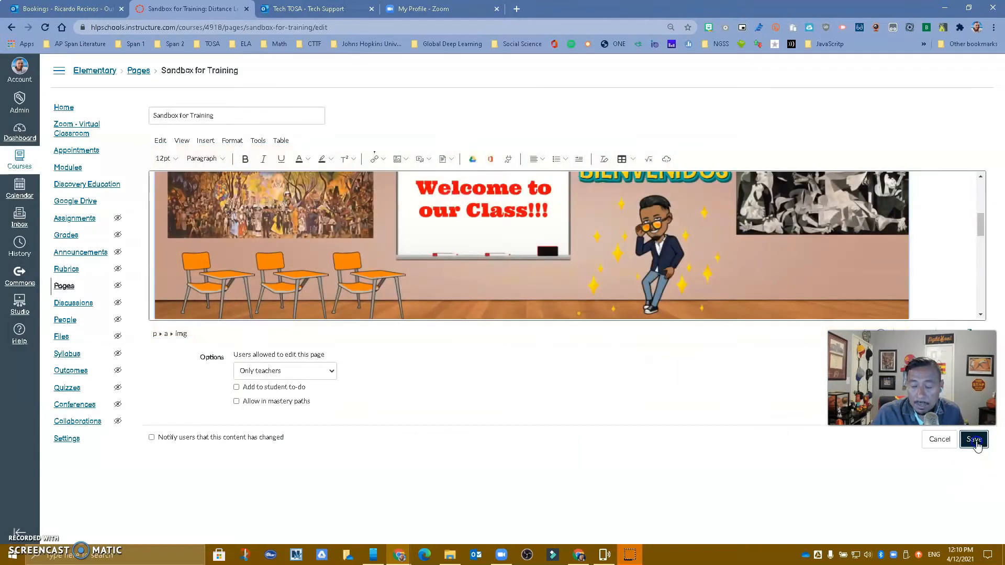
pyautogui.click(973, 439)
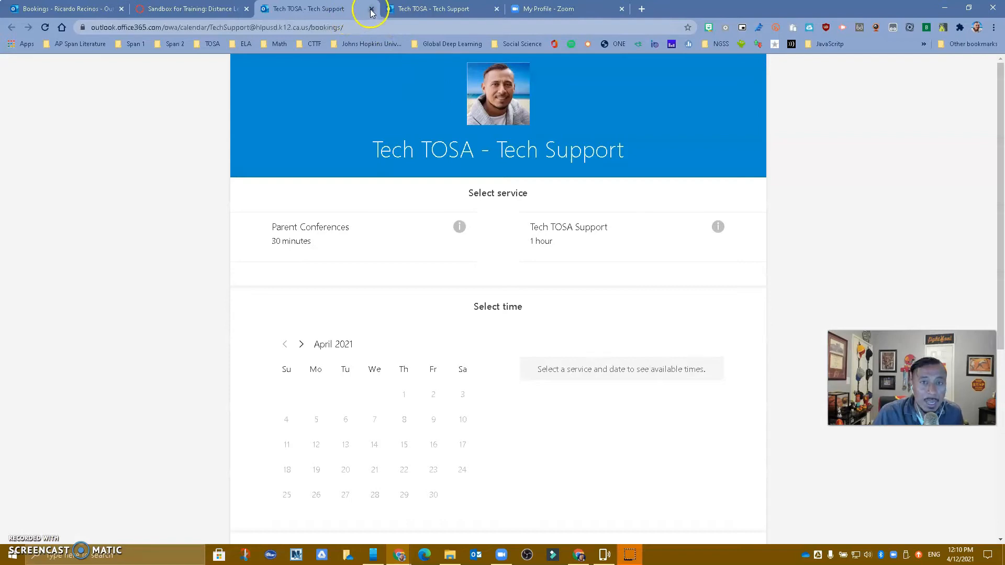
# Close the duplicate booking tab and view the Appointments page's embedded Tech TOSA calendar.
pyautogui.click(370, 9)
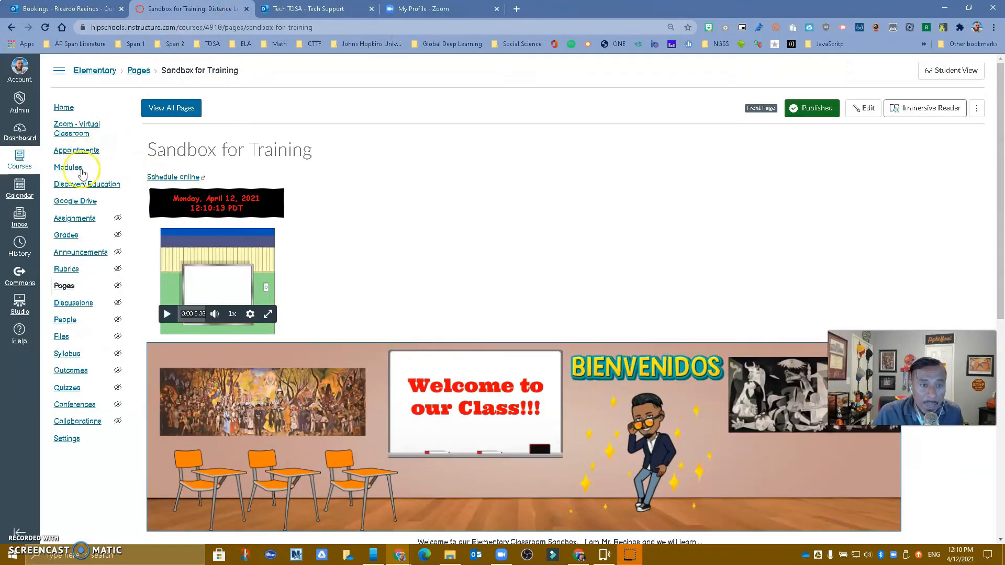
pyautogui.click(77, 150)
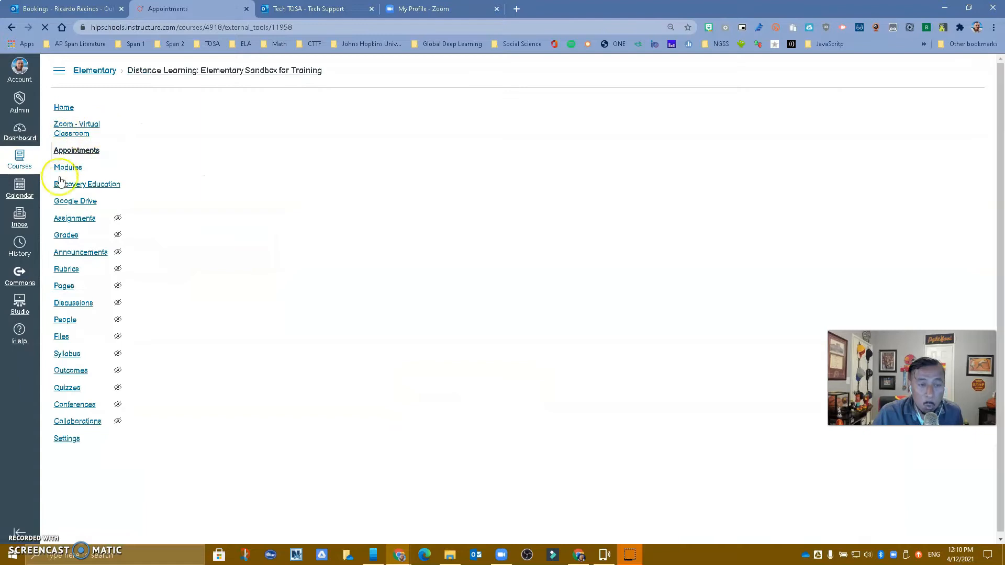
pyautogui.click(76, 150)
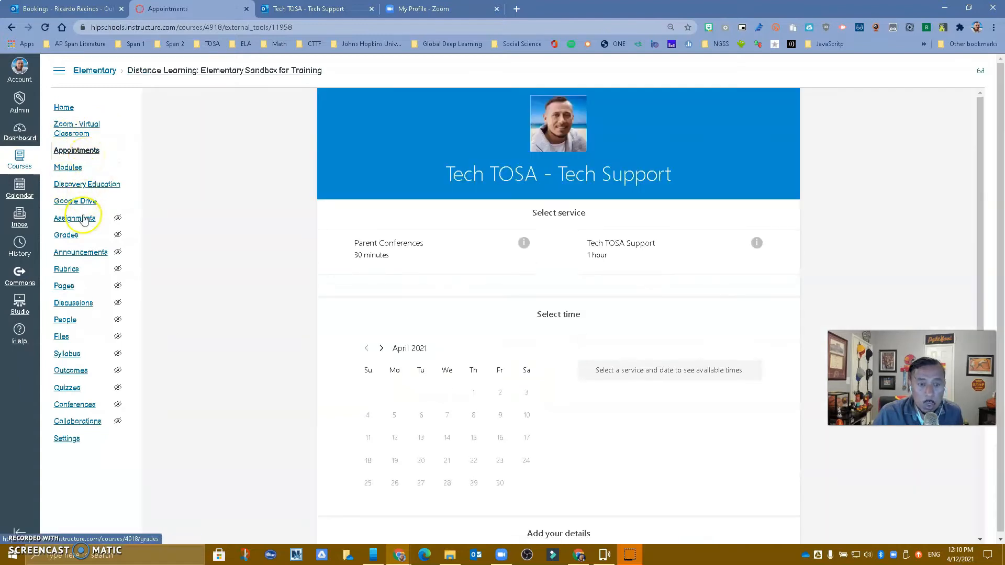
pyautogui.click(67, 439)
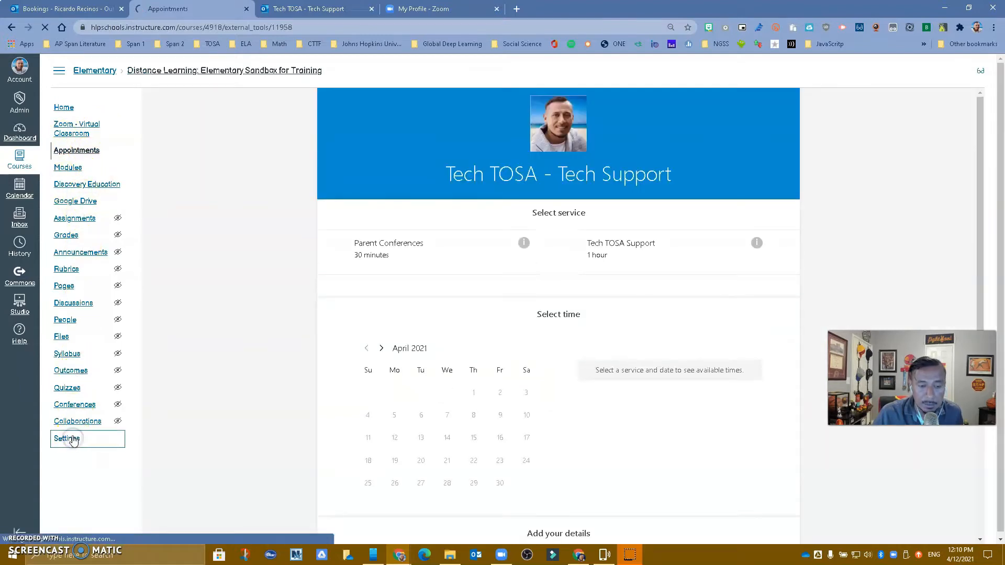
# Go to course Settings and view the Redirect Tool under External Apps.
pyautogui.click(67, 439)
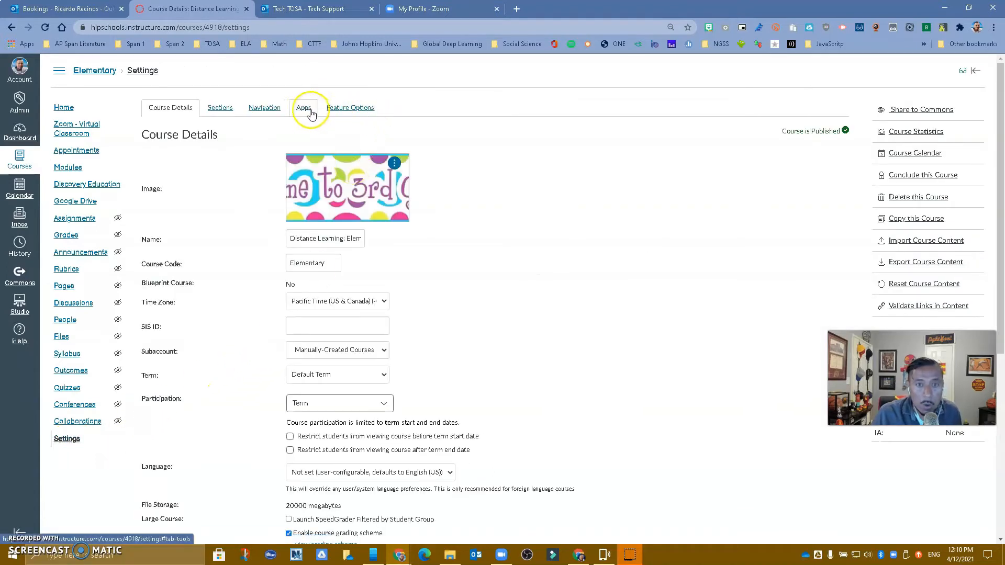
pyautogui.click(304, 107)
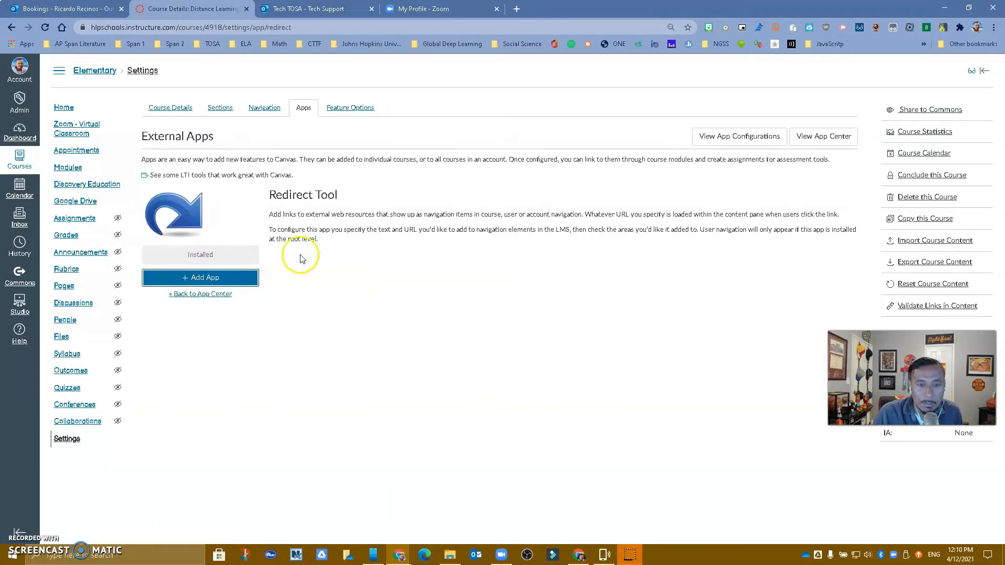
# Start a new Redirect Tool app named 'Microsoft Booking' with the pasted Bookings page address.
pyautogui.click(200, 276)
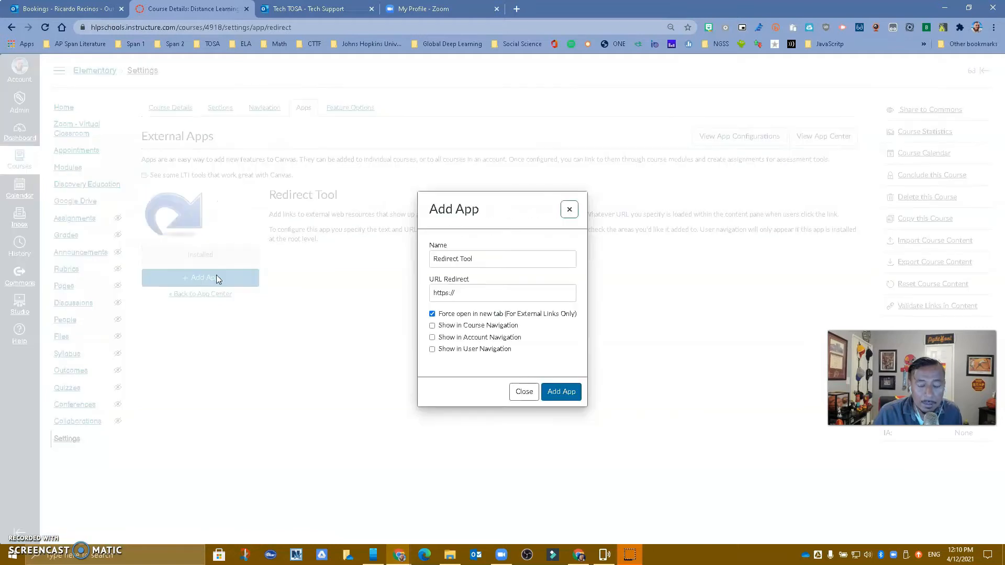
pyautogui.tripleClick(501, 258)
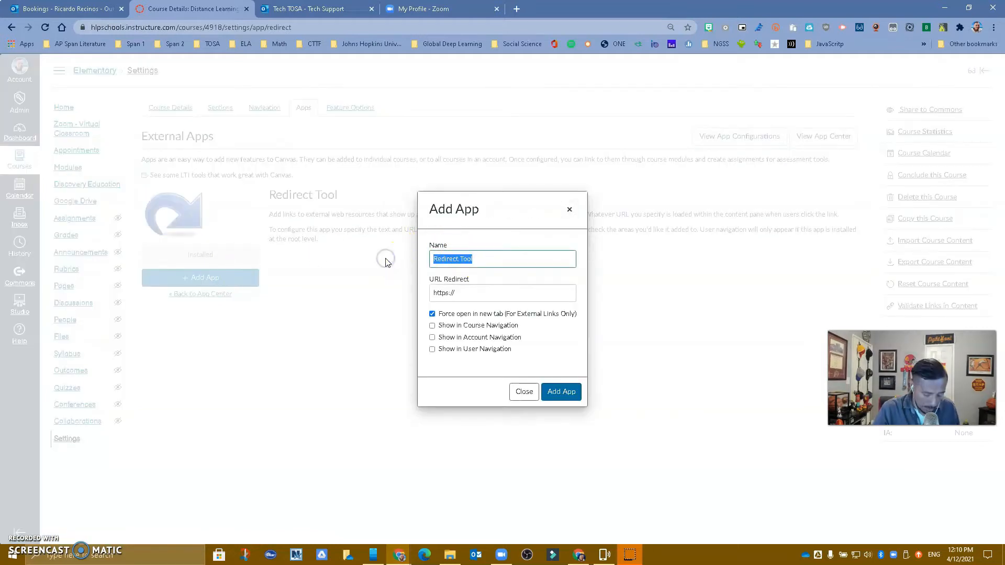
pyautogui.write('Microsoft')
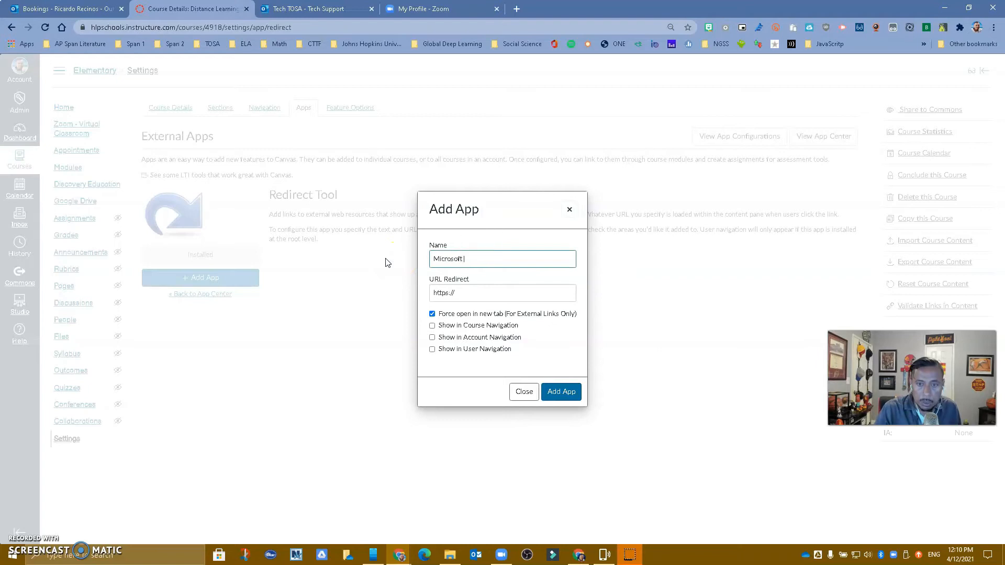
pyautogui.write('Booking')
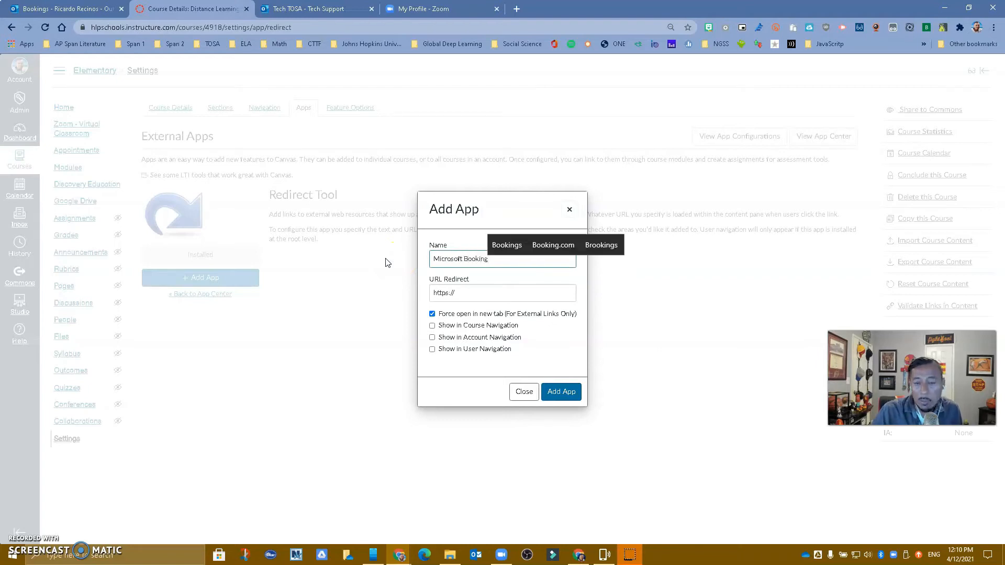
pyautogui.click(501, 293)
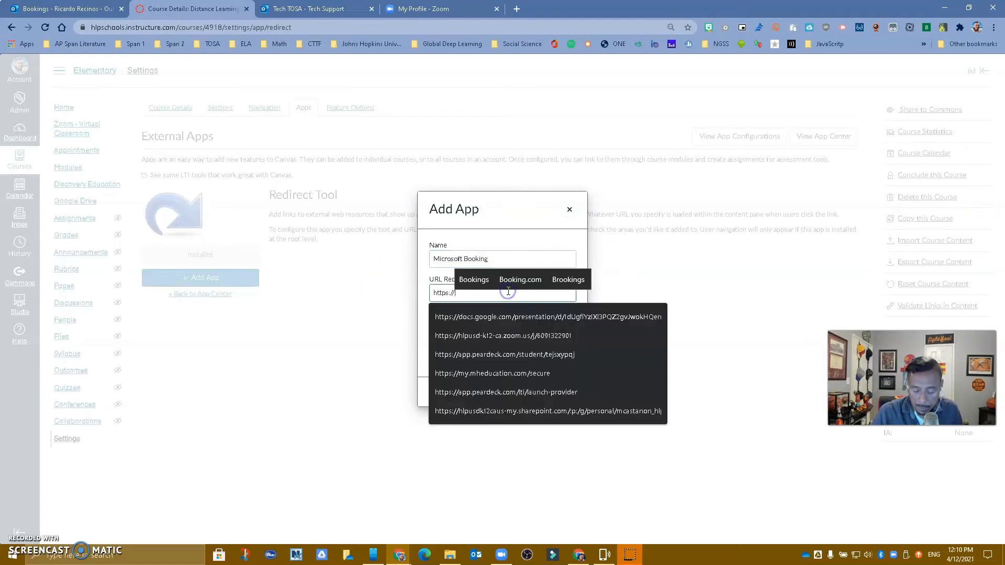
pyautogui.rightClick(501, 292)
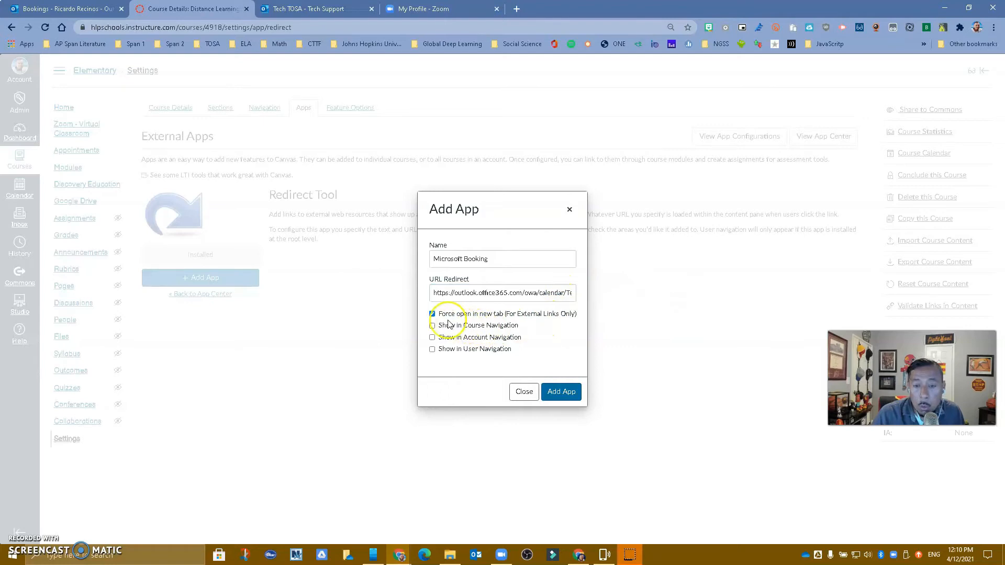
# Turn off forcing a new tab, enable Show in Course Navigation, and add the app.
pyautogui.click(432, 313)
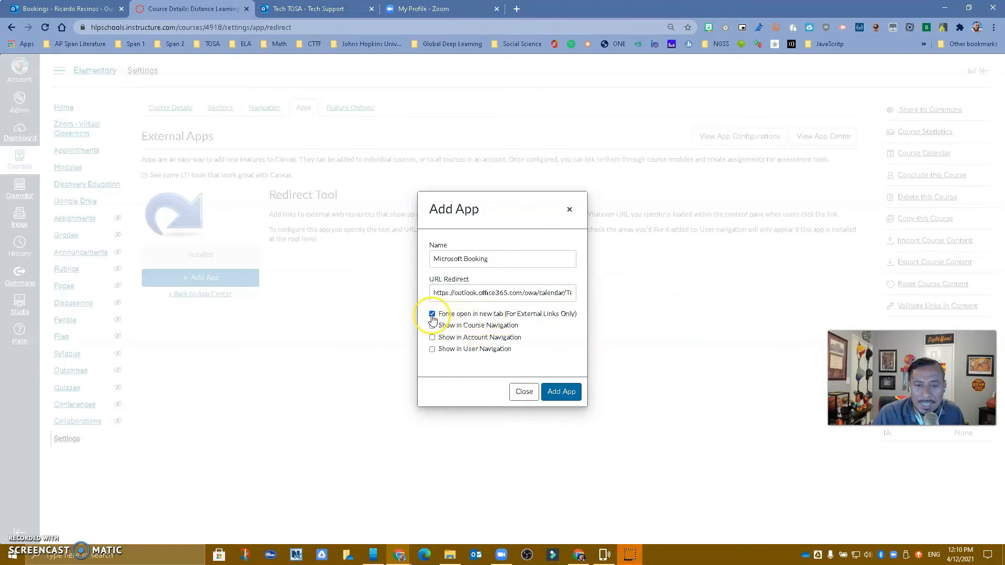
pyautogui.click(433, 313)
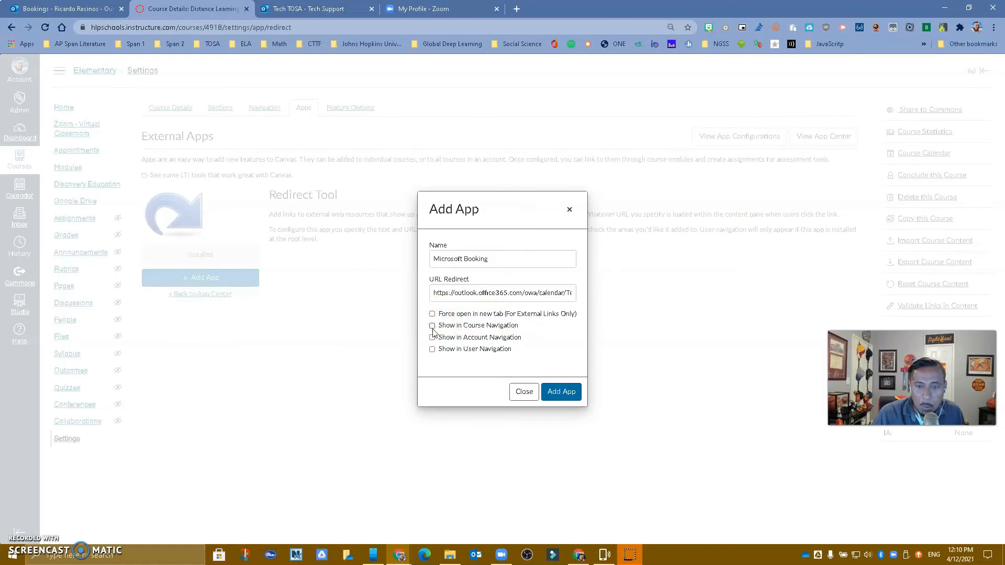
pyautogui.click(432, 325)
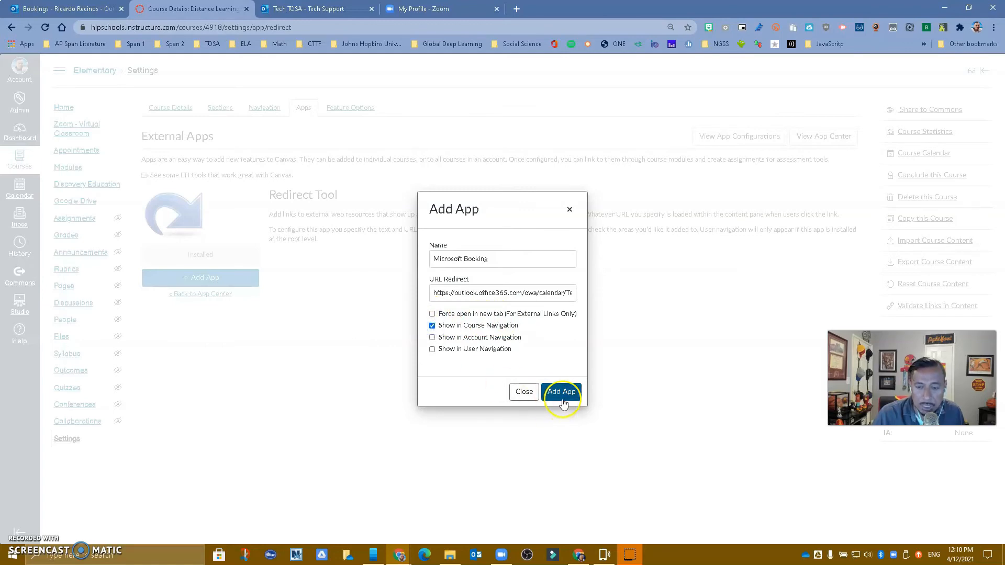
pyautogui.moveTo(561, 391)
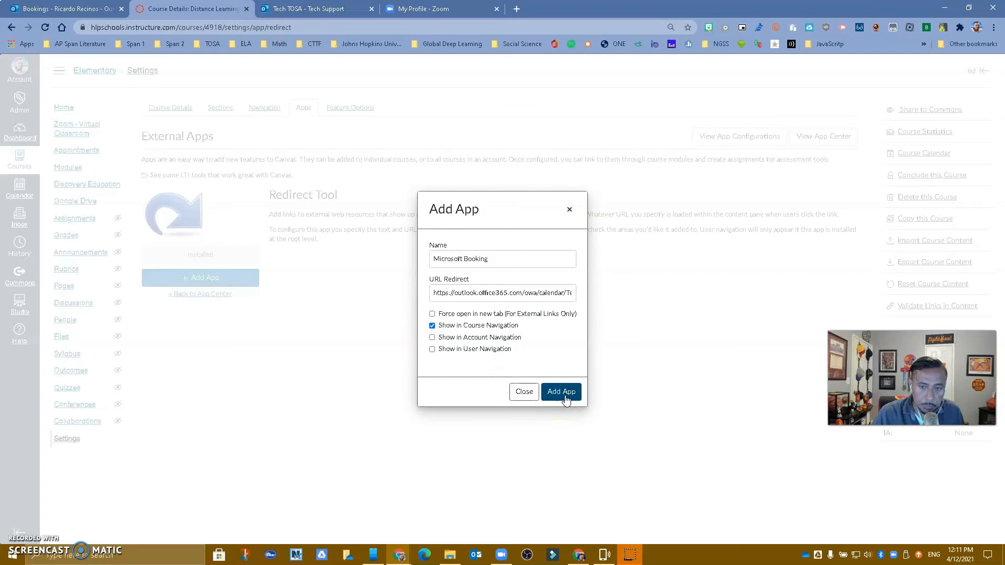
pyautogui.click(561, 392)
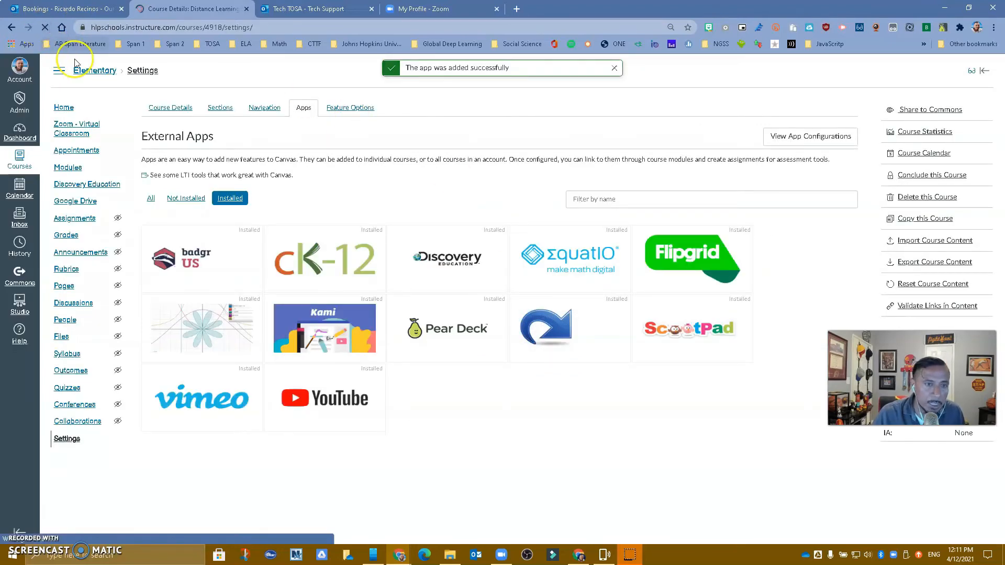
# View the new Microsoft Booking course page with its embedded Tech TOSA booking calendar.
pyautogui.click(151, 197)
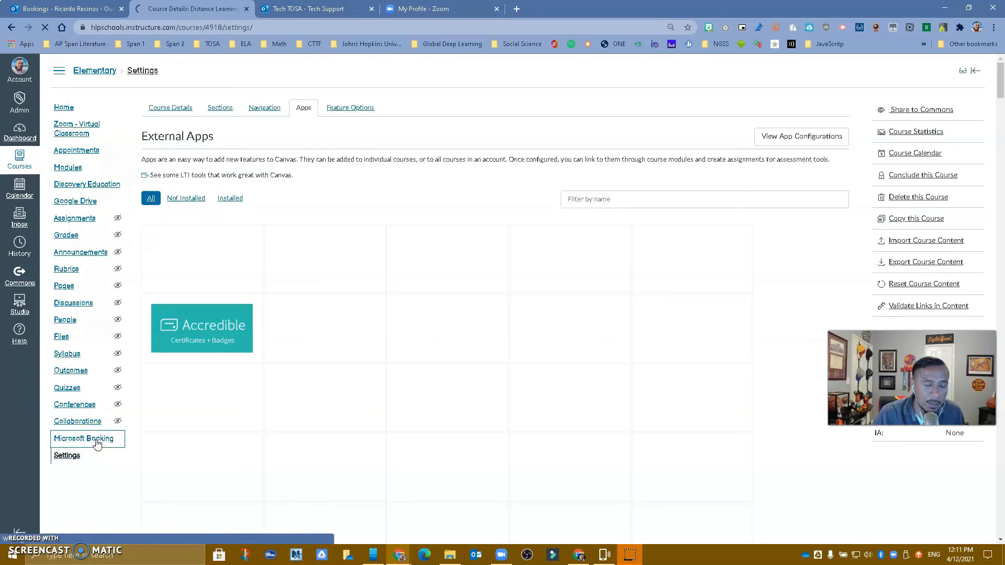
pyautogui.click(84, 439)
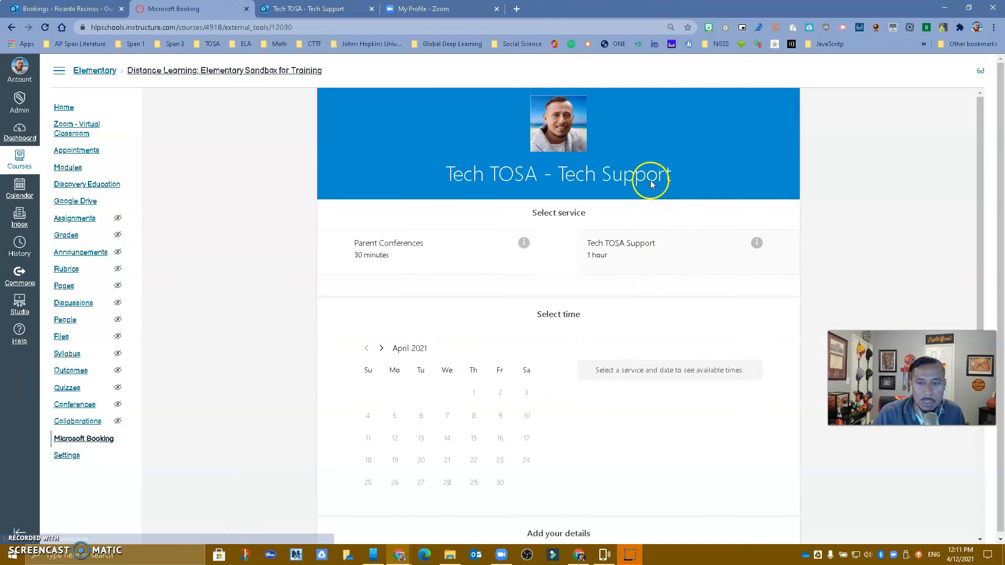
pyautogui.moveTo(296, 486)
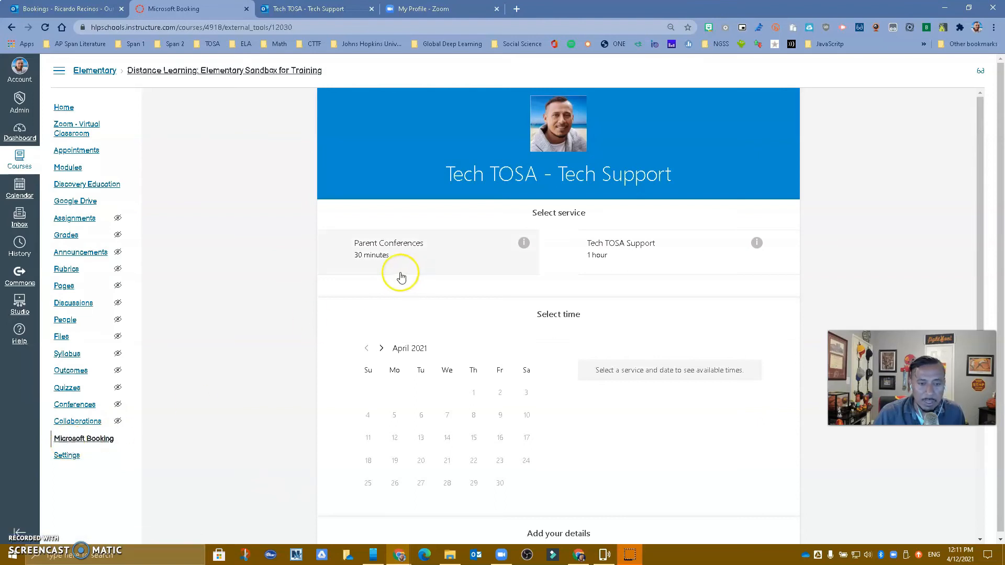
pyautogui.moveTo(35, 442)
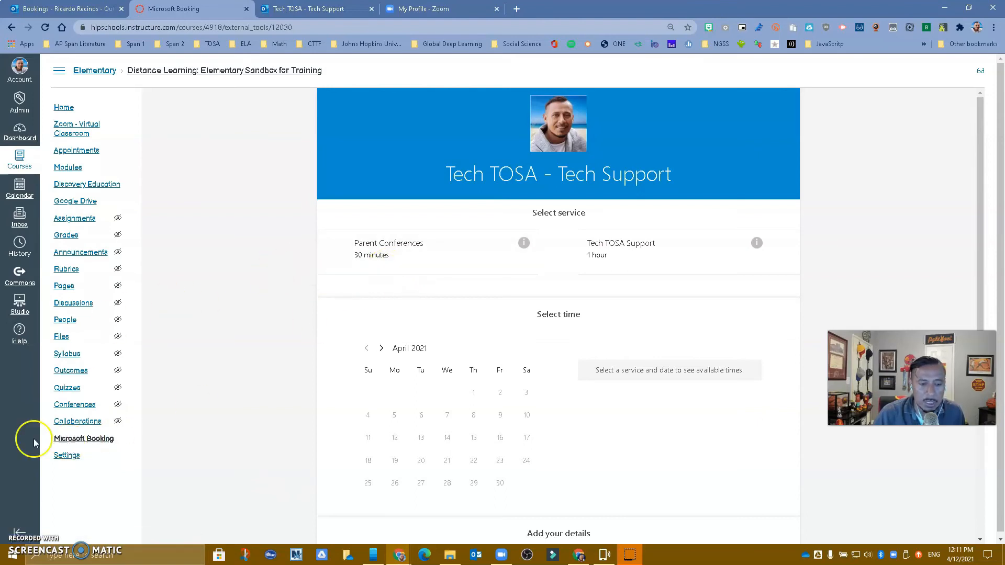